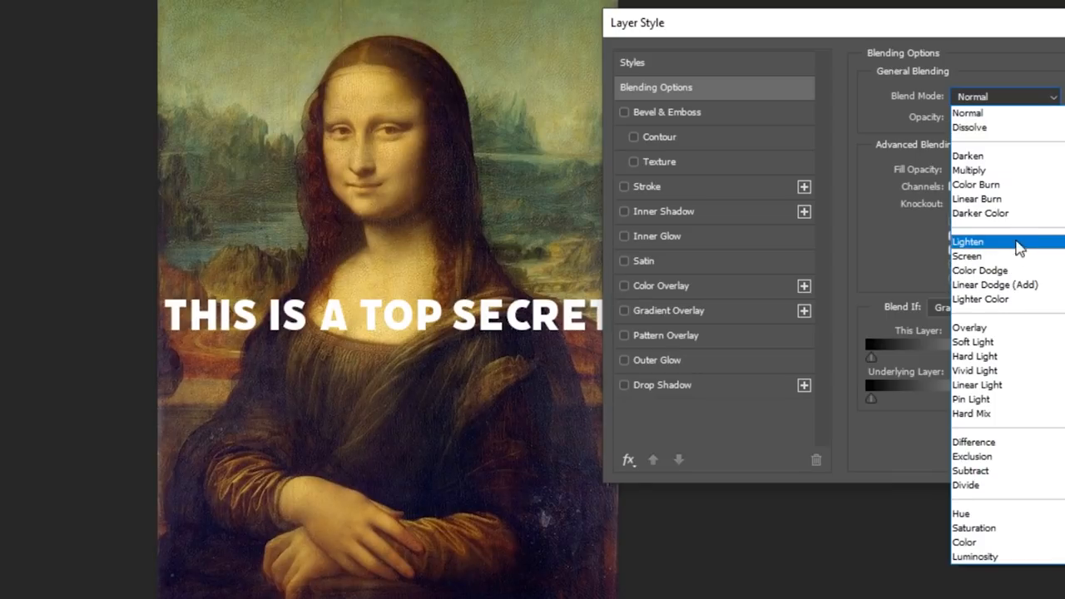
Set the secret text layer's blend mode to Lighten over the Mona Lisa image.
{"action": "left_click", "coordinate": [972, 341]}
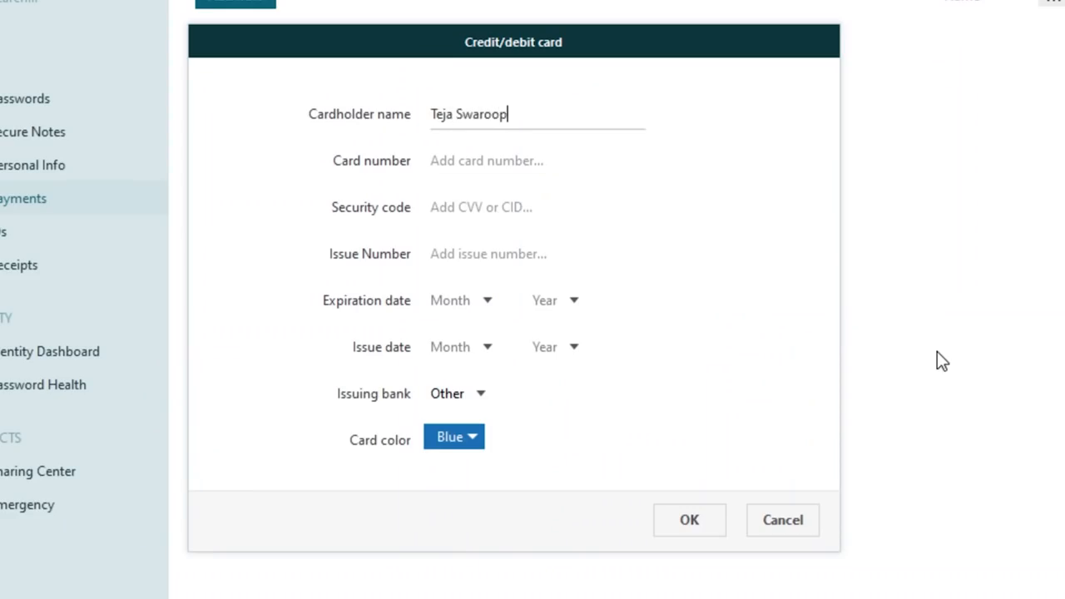
Enter the card number 123456781 in the new credit/debit card entry.
{"action": "type", "text": "123456781"}
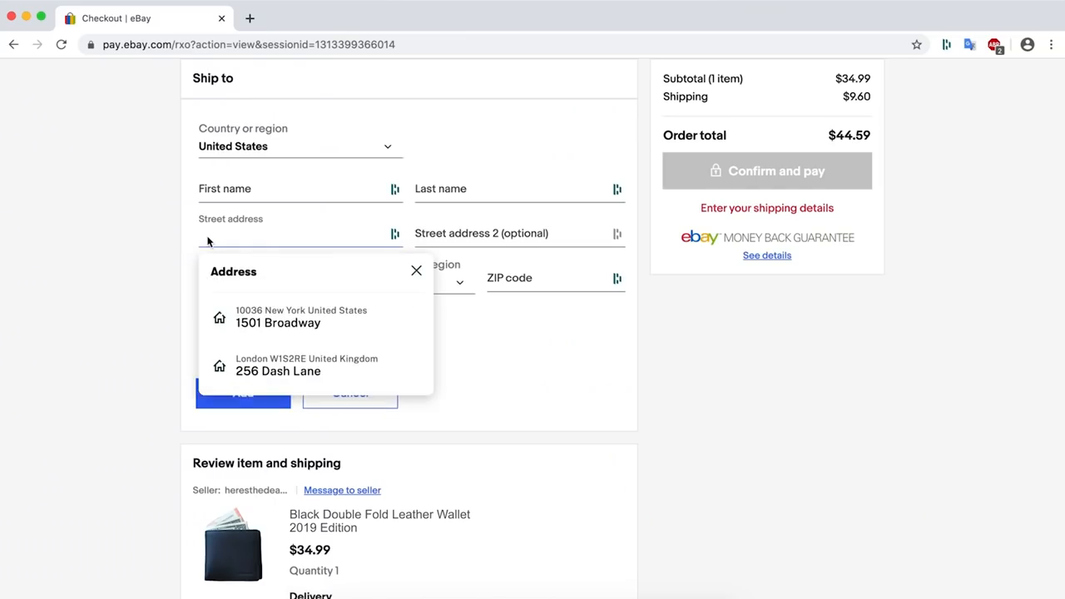
{"action": "left_click", "coordinate": [277, 317]}
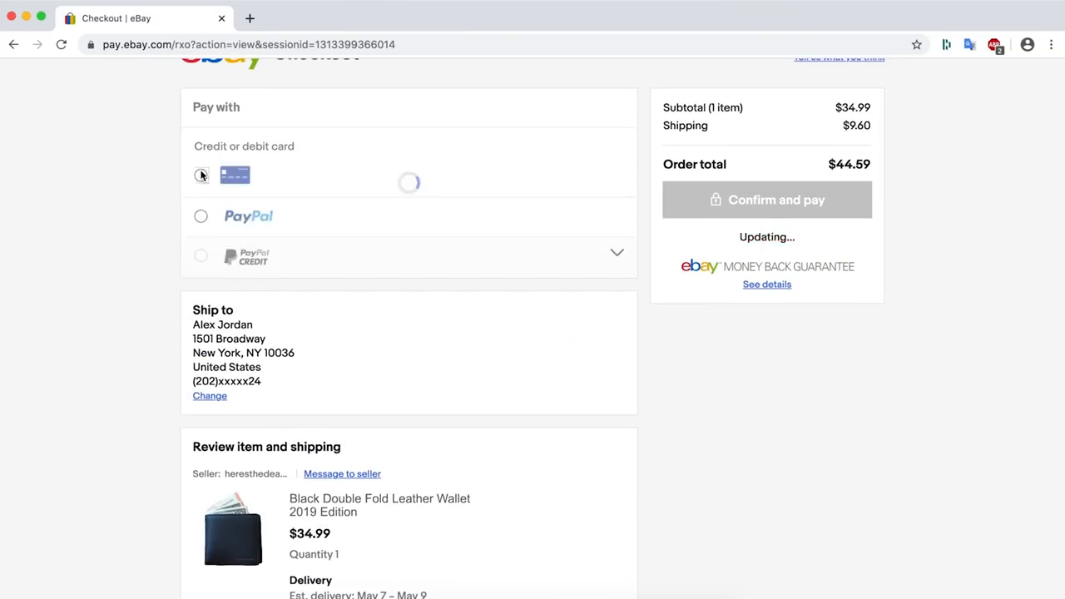
{"action": "left_click", "coordinate": [200, 175]}
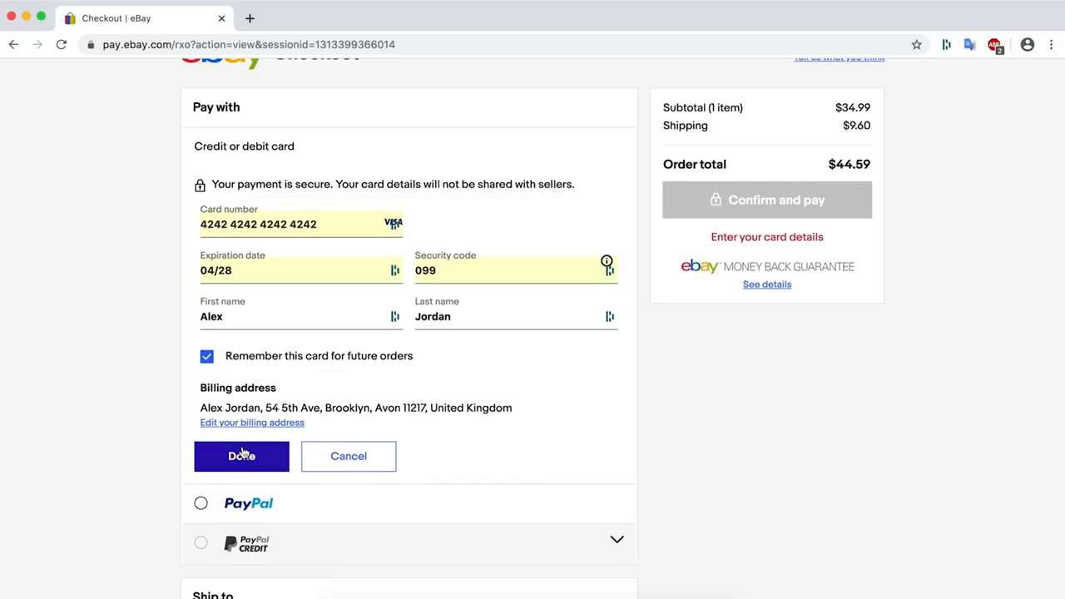
{"action": "left_click", "coordinate": [241, 456]}
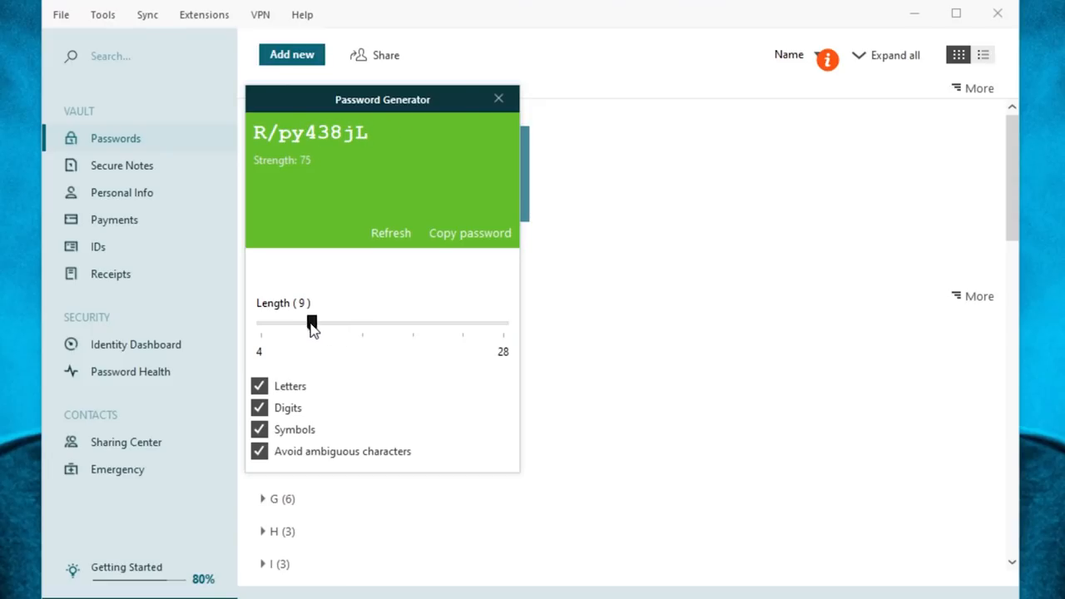
Generate and copy a 20-character password, then show the vault's secure notes.
{"action": "left_click_drag", "start_coordinate": [309, 323], "coordinate": [423, 323]}
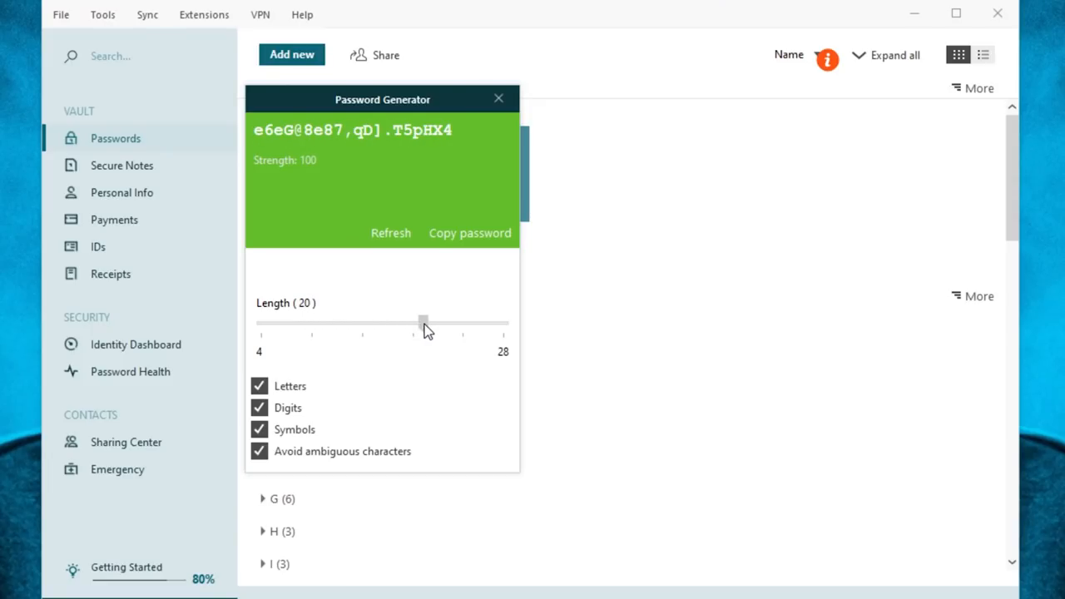
{"action": "left_click", "coordinate": [260, 430]}
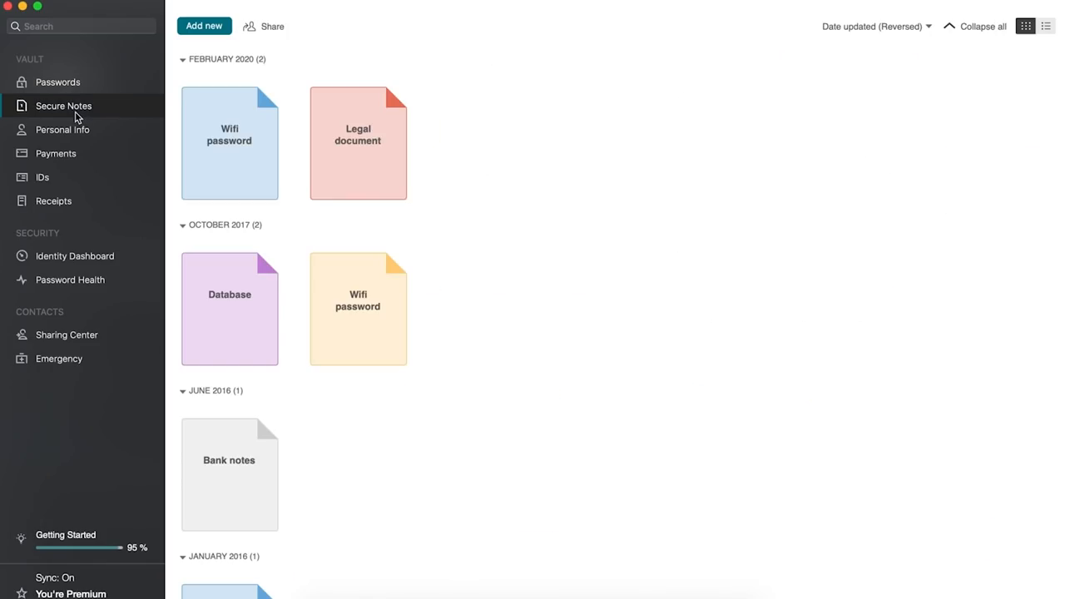
{"action": "left_click", "coordinate": [57, 153]}
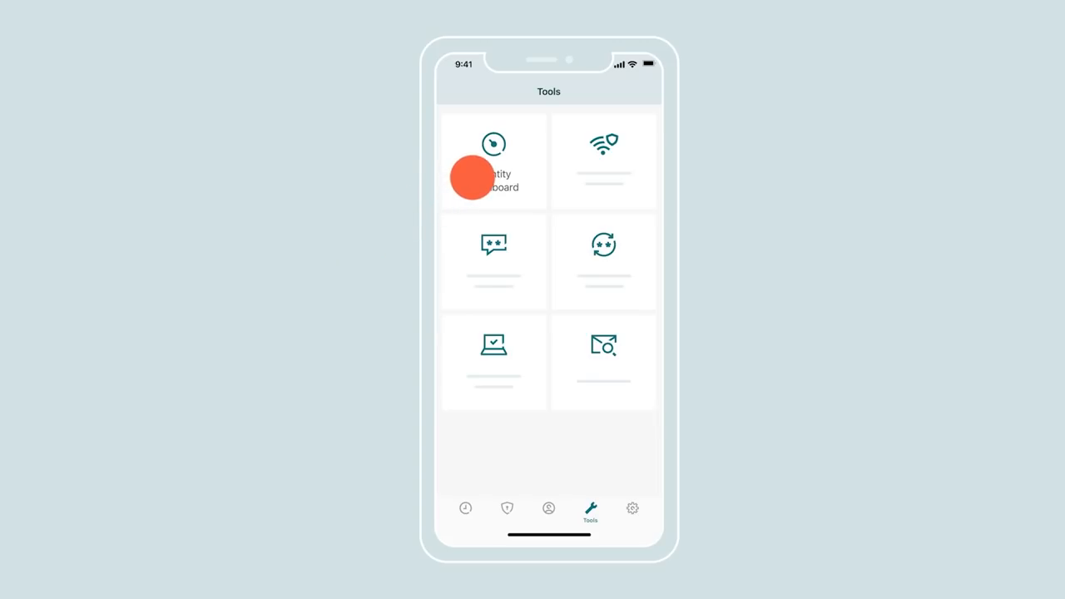
Start dark web monitoring from the Identity Dashboard and show the VPN for WiFi Protection screen.
{"action": "left_click", "coordinate": [493, 159]}
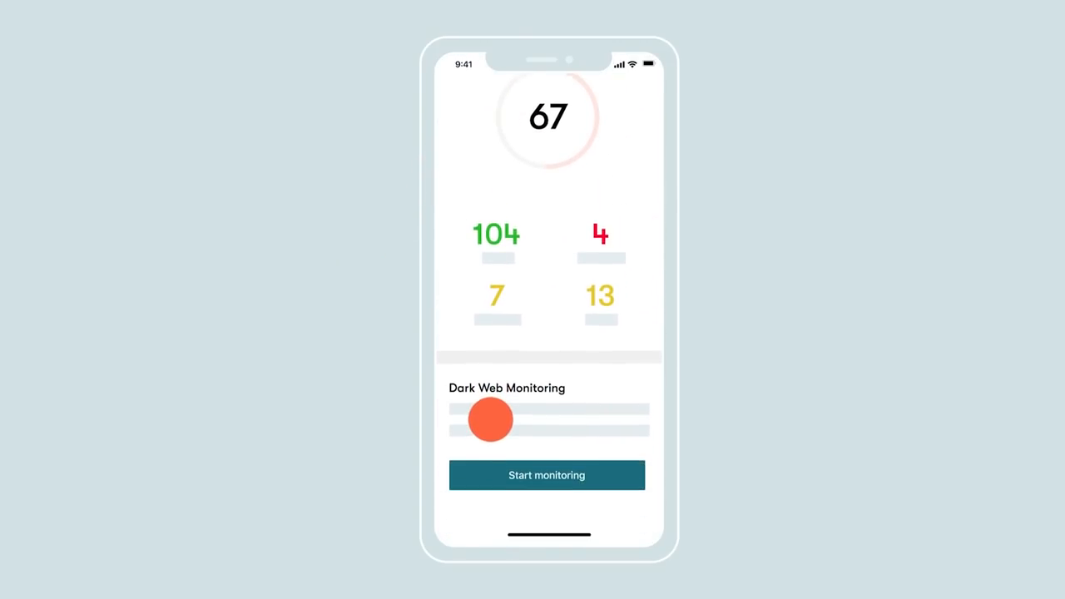
{"action": "left_click", "coordinate": [546, 476]}
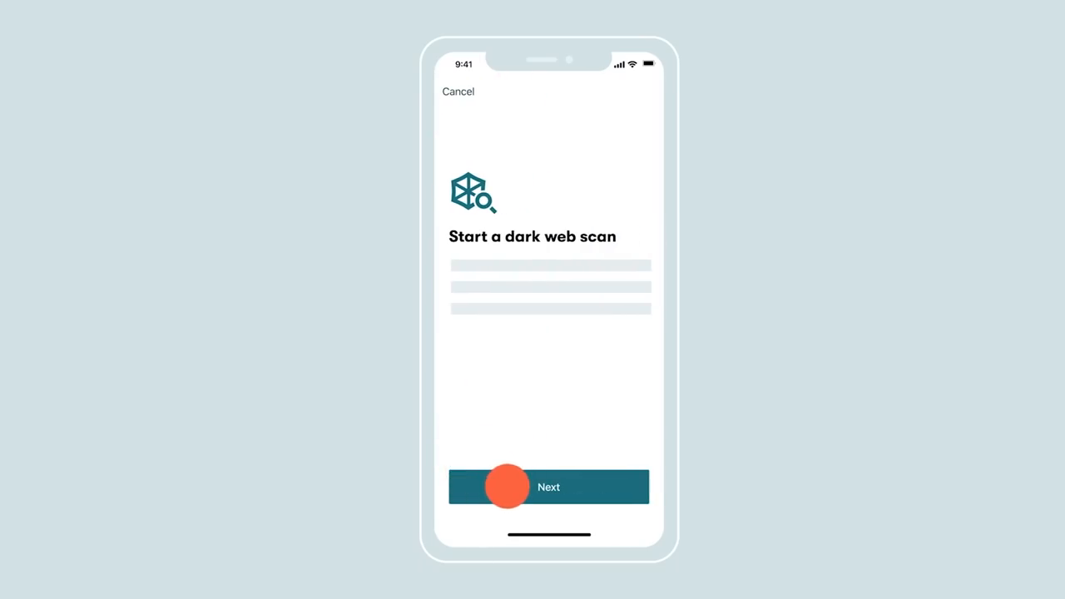
{"action": "left_click", "coordinate": [549, 486]}
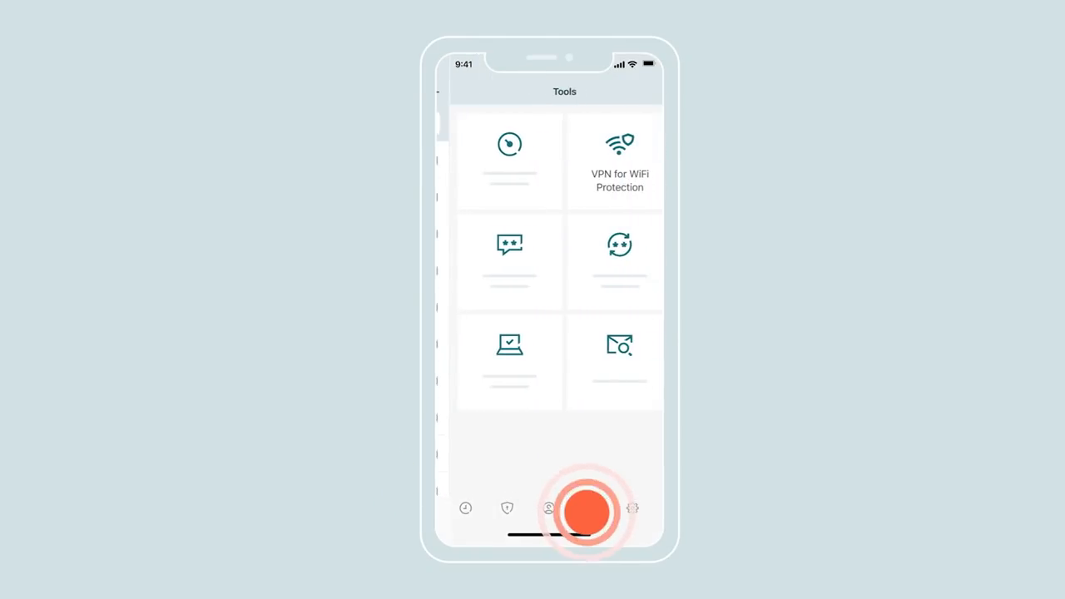
{"action": "left_click", "coordinate": [619, 164]}
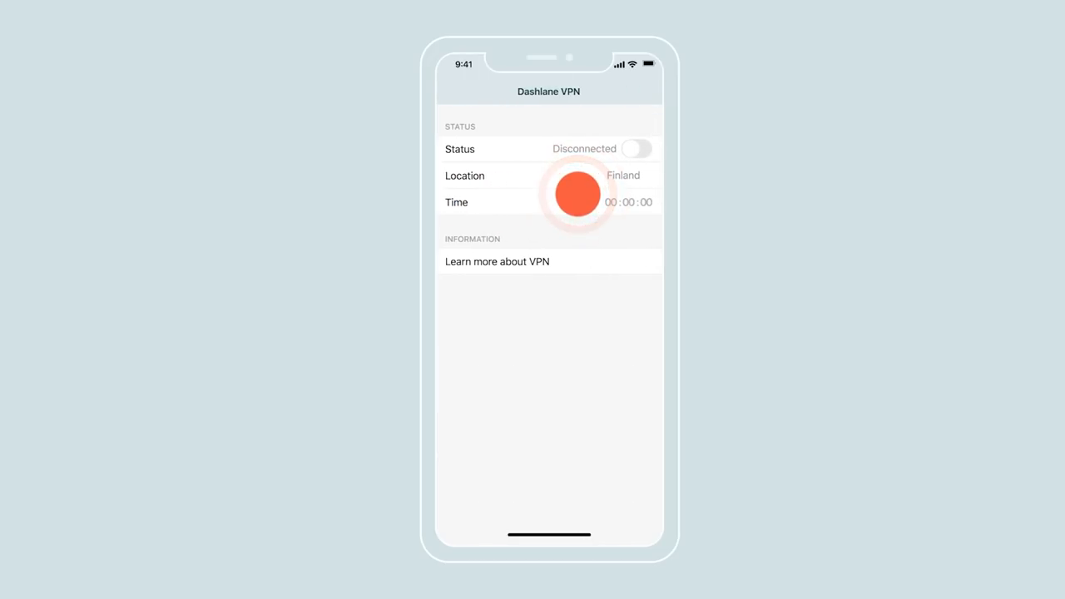
{"action": "left_click", "coordinate": [637, 148]}
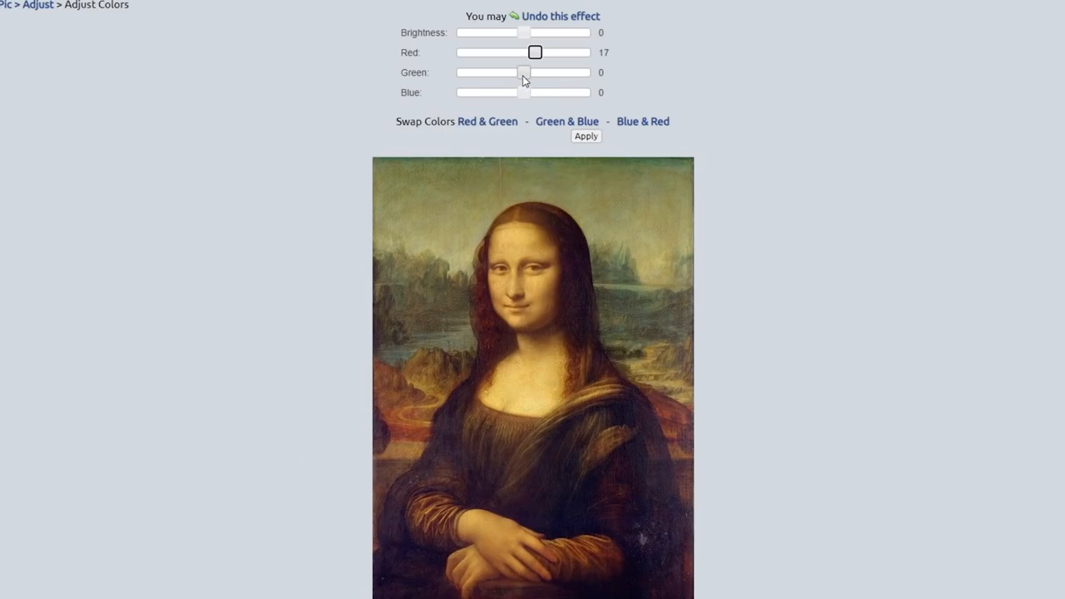
Shift the Mona Lisa's colour balance, lowering red and green for a cooler bluish cast.
{"action": "left_click_drag", "start_coordinate": [524, 74], "coordinate": [489, 73]}
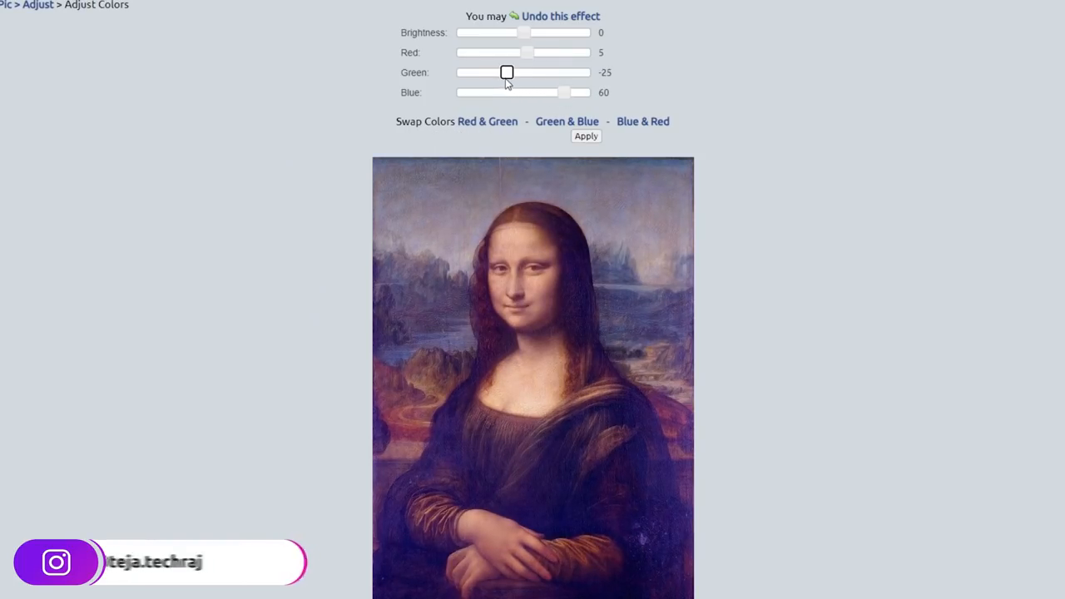
{"action": "left_click_drag", "start_coordinate": [506, 73], "coordinate": [473, 73]}
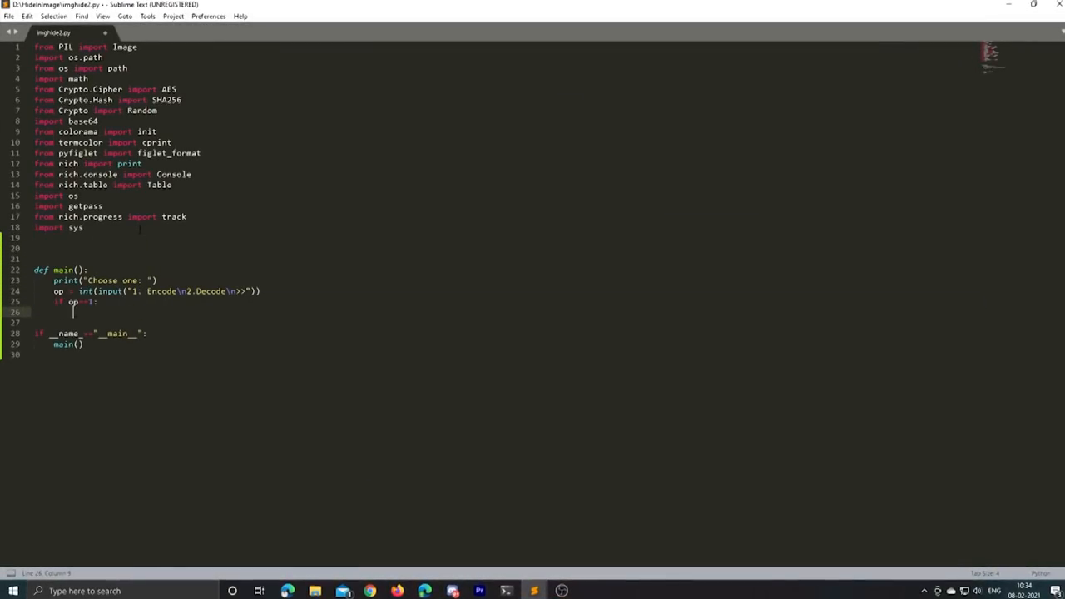
Add the image path prompt to main()'s encode and decode branches.
{"action": "type", "text": "print(\"Image path (with extension): \")"}
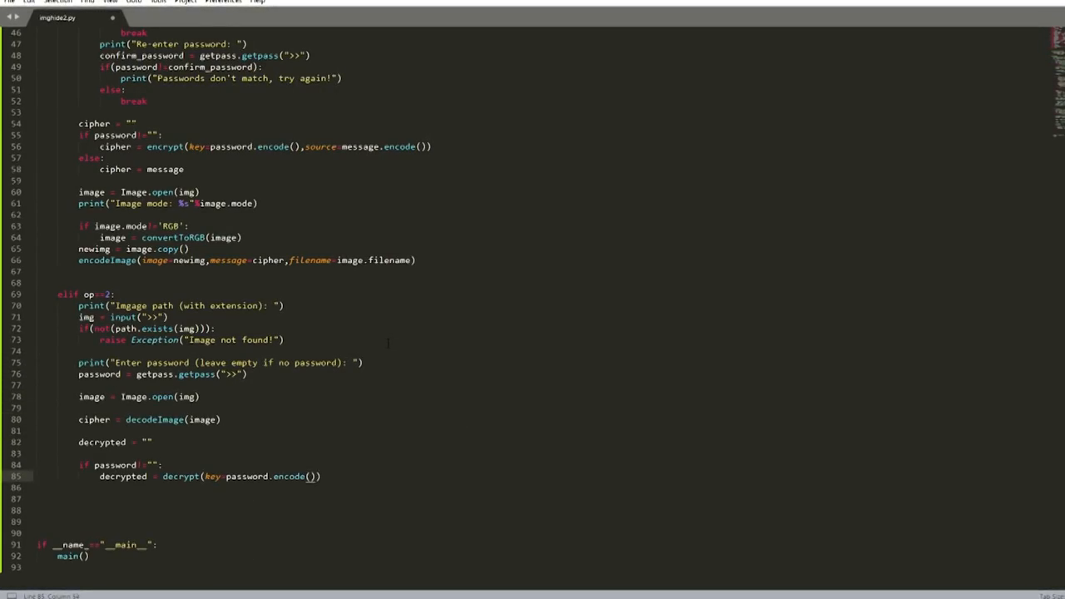
{"action": "scroll", "scroll_direction": "up", "scroll_amount": 3}
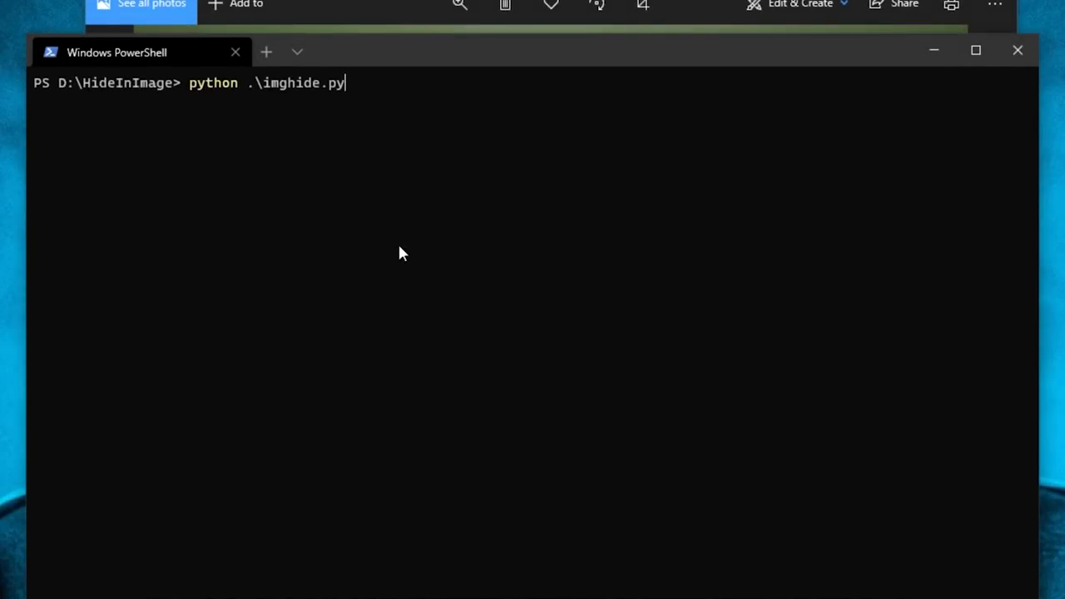
Run imghide.py in encode mode with message 'hello this is a top secret message' and an empty password.
{"action": "key", "text": "Return"}
{"action": "type", "text": "sample.jpg"}
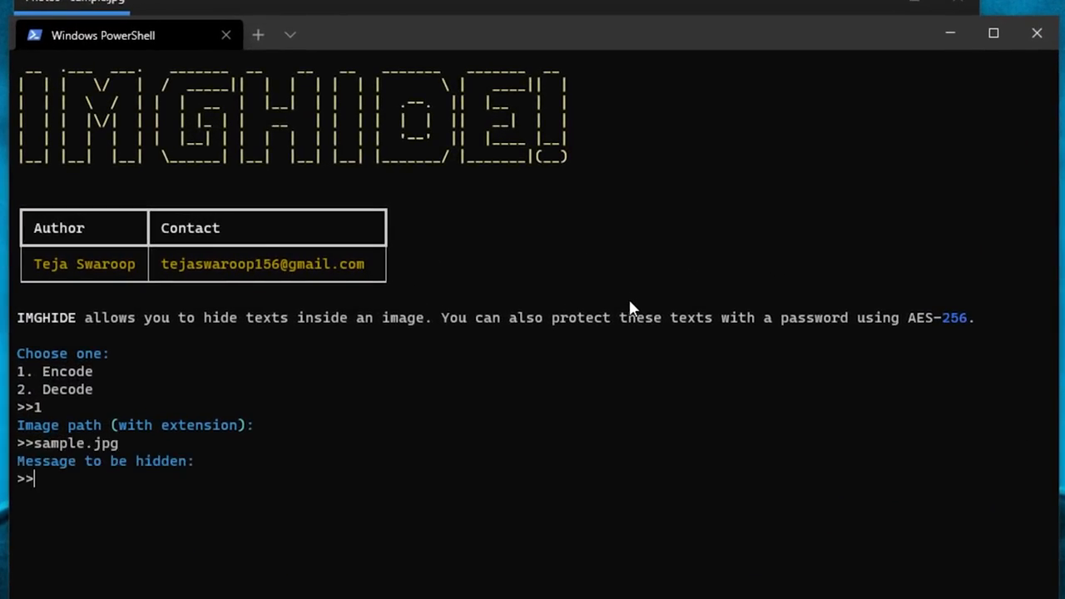
{"action": "type", "text": "hello this is a top secret message"}
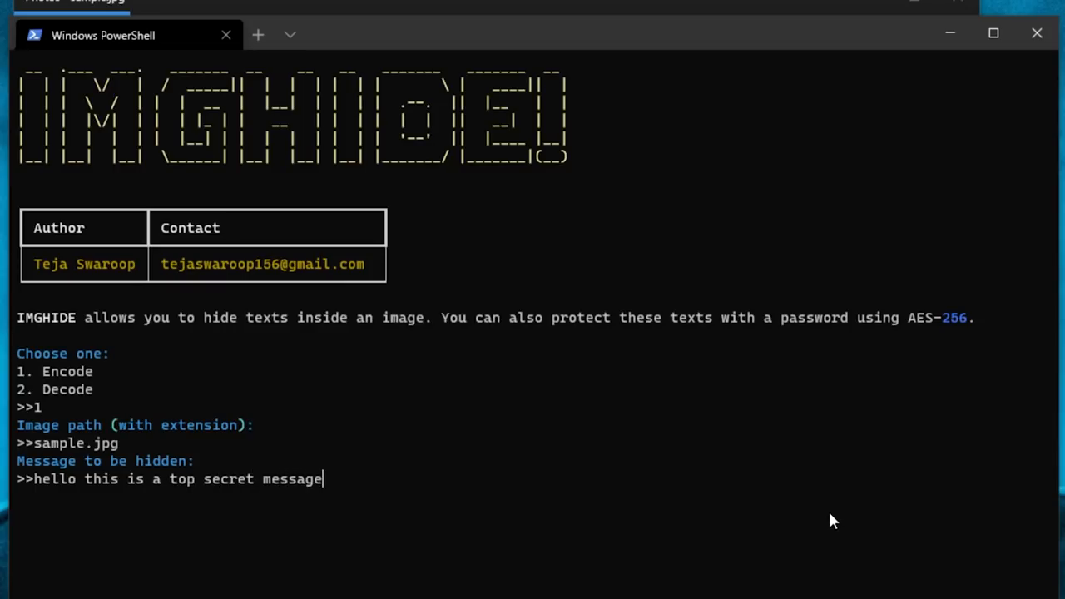
{"action": "key", "text": "Return"}
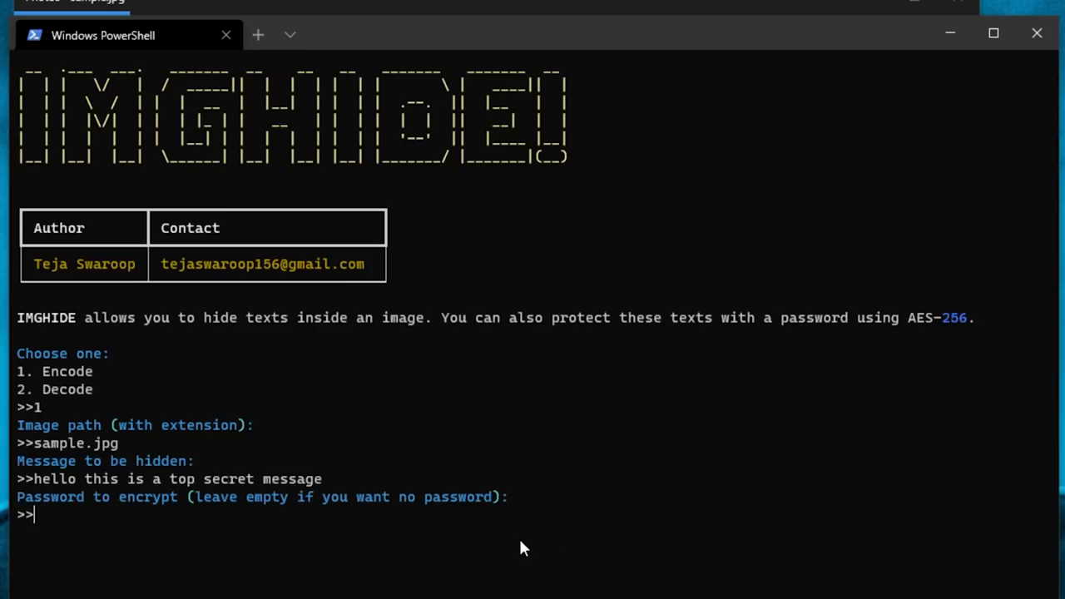
{"action": "key", "text": "Return"}
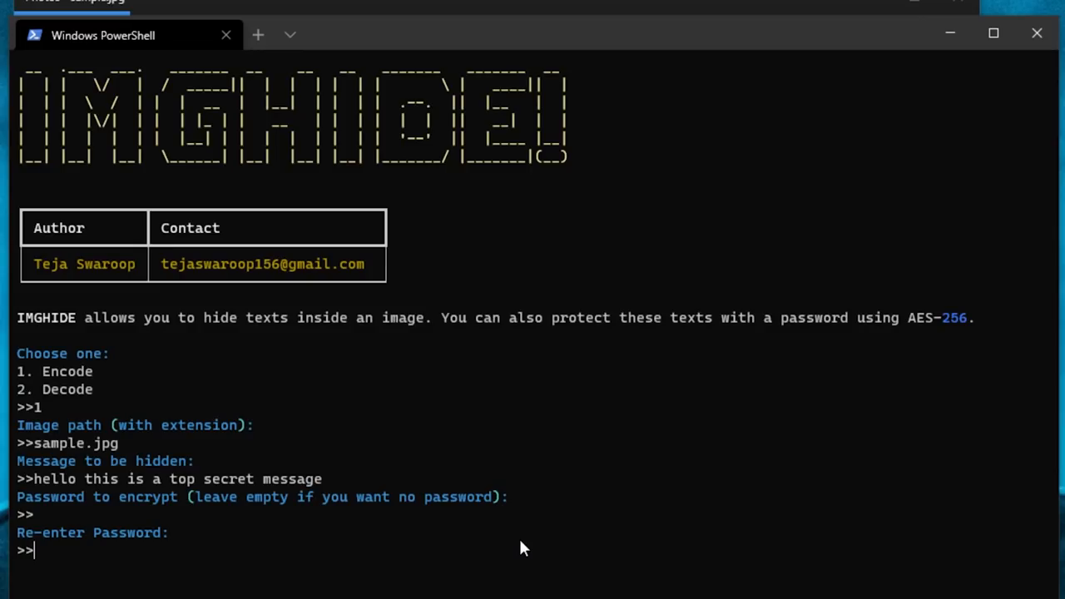
{"action": "key", "text": "Return"}
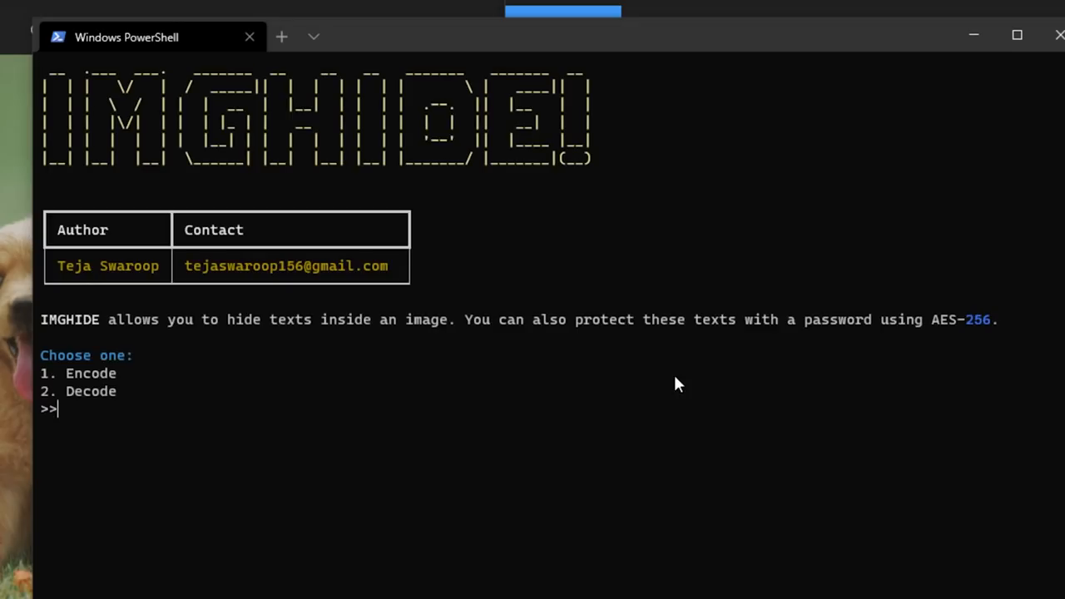
Decode sample-enc.png in mode 2 to reveal the hidden message.
{"action": "type", "text": "2"}
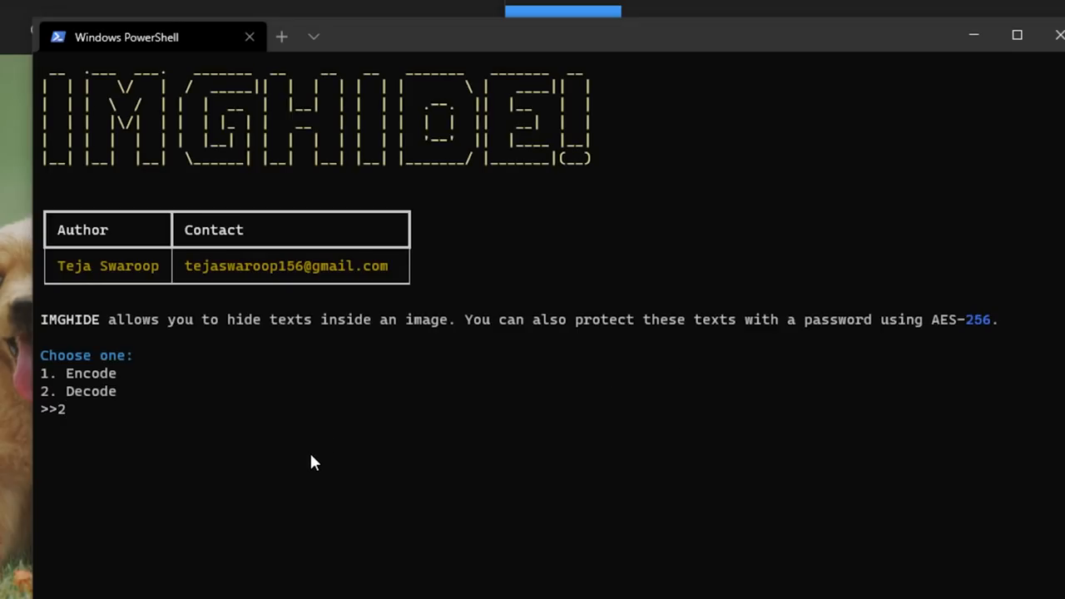
{"action": "type", "text": "sample-enc.png"}
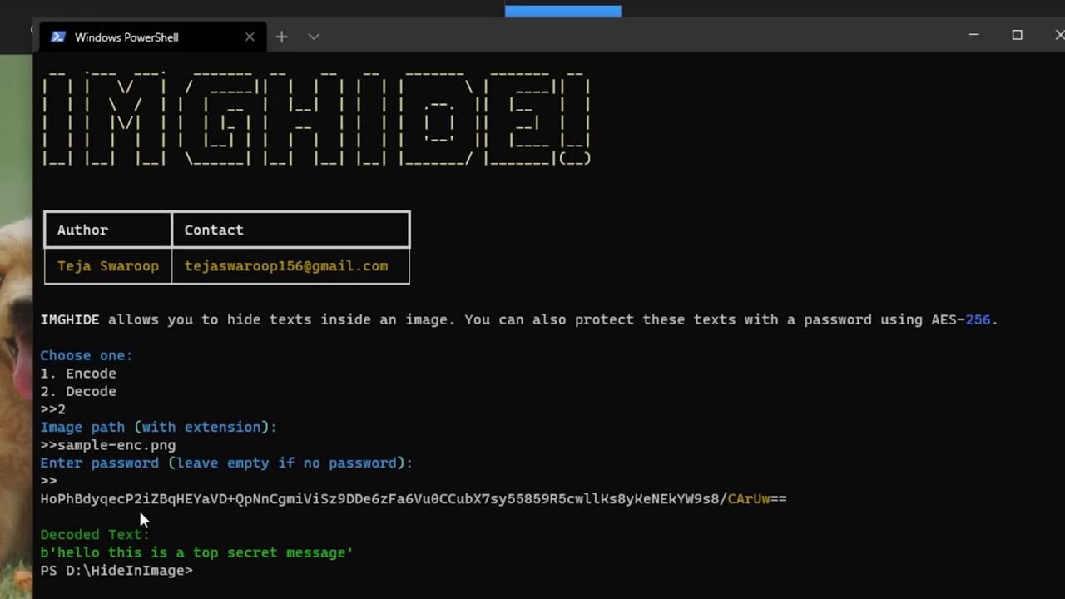
{"action": "mouse_move", "coordinate": [358, 562]}
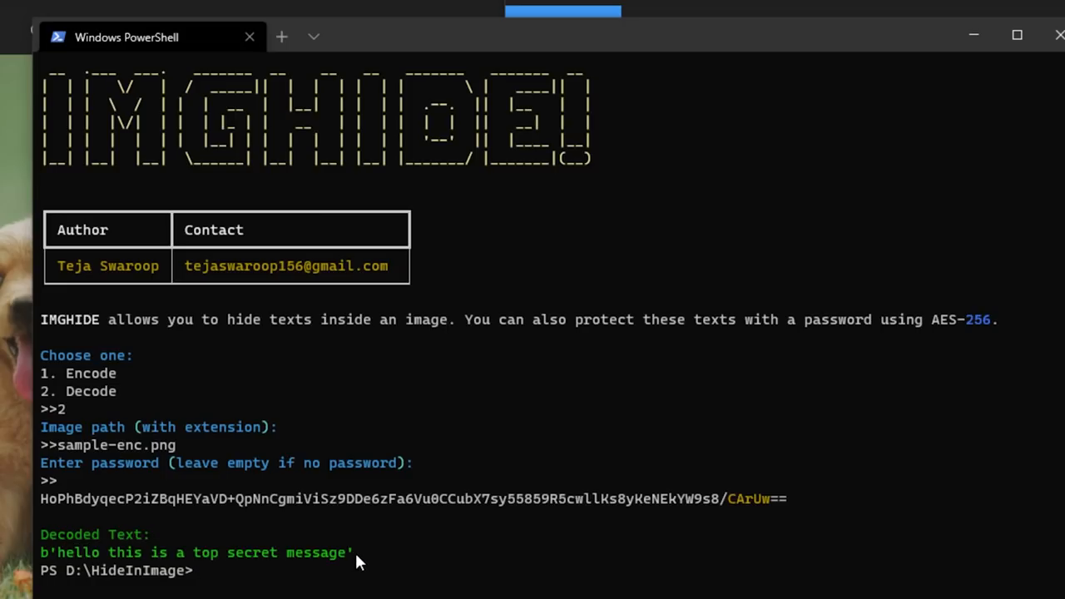